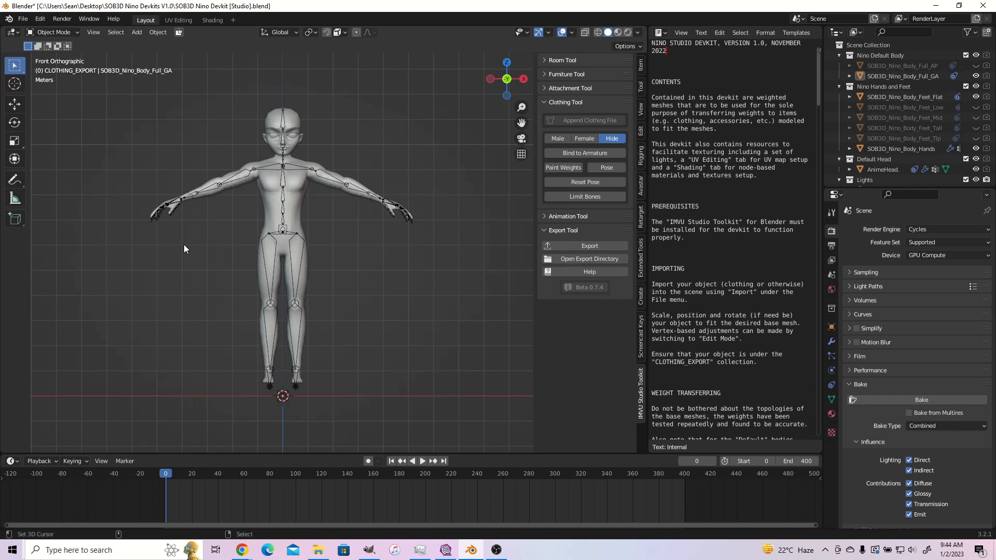
mouse_move(197, 247)
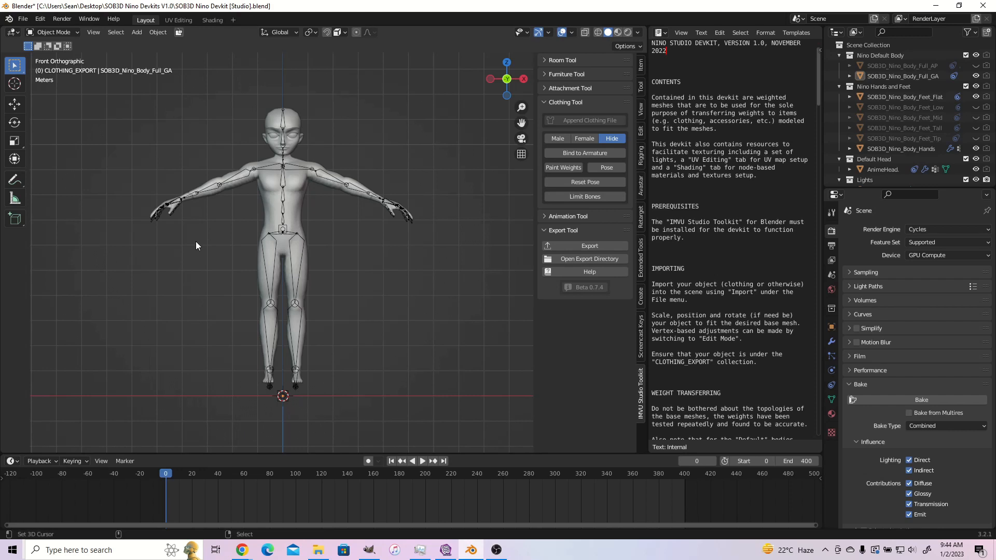
mouse_move(233, 247)
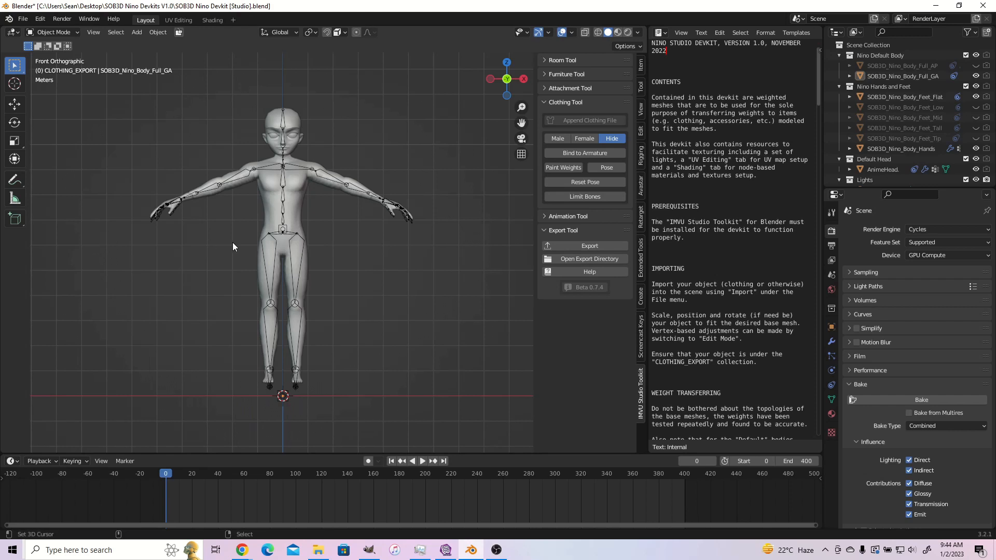
mouse_move(236, 264)
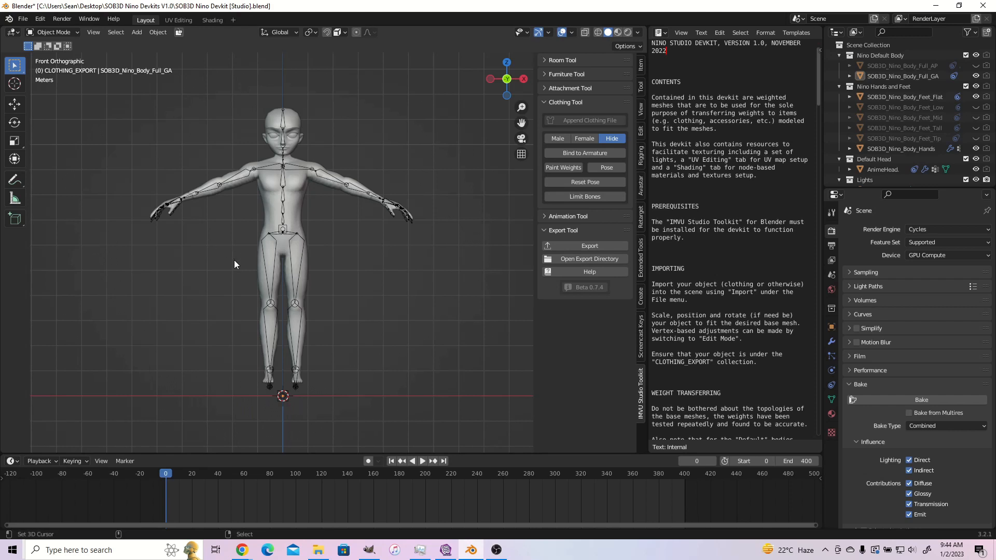
mouse_move(239, 282)
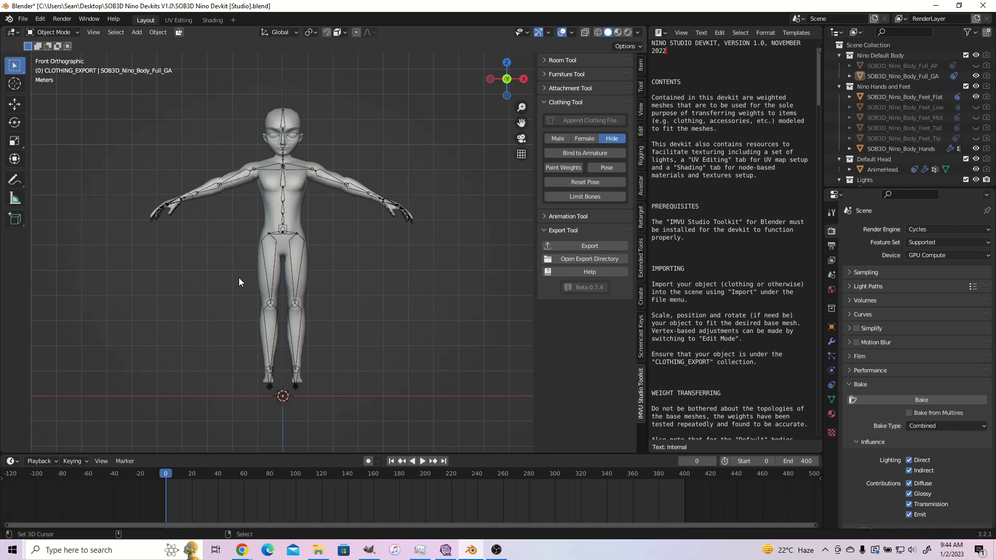
mouse_move(323, 279)
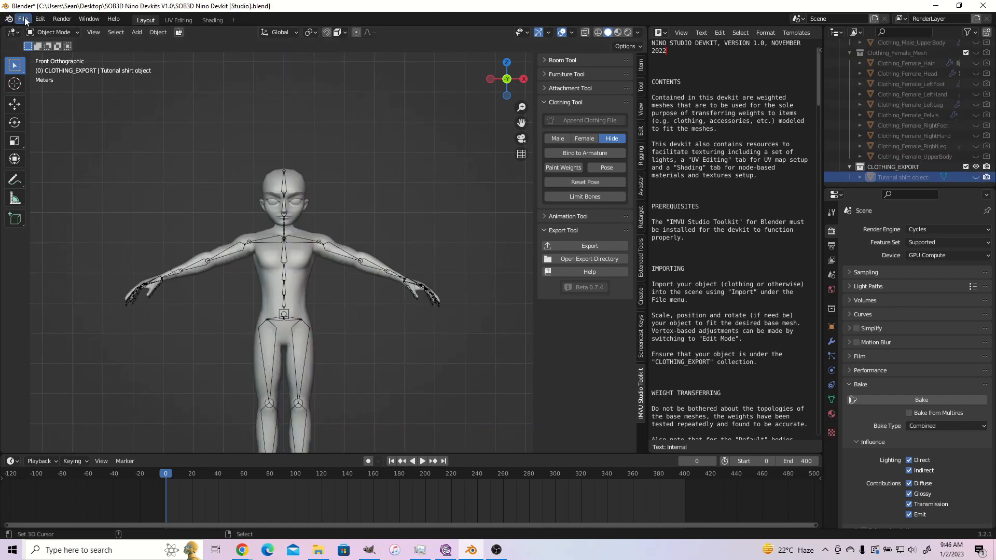
- Import 'new shirt.fbx' into the devkit scene, fitted over the Nino body
click(22, 19)
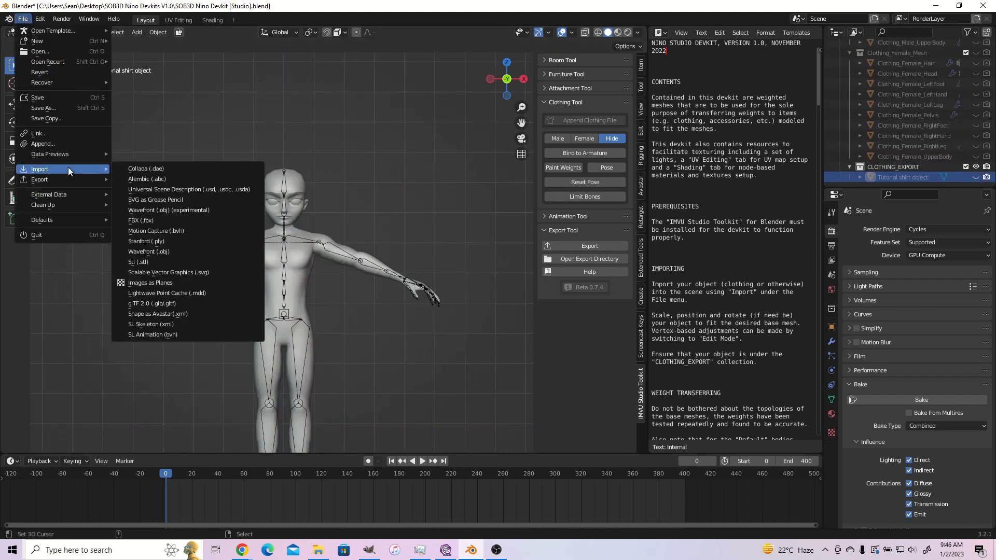
mouse_move(140, 220)
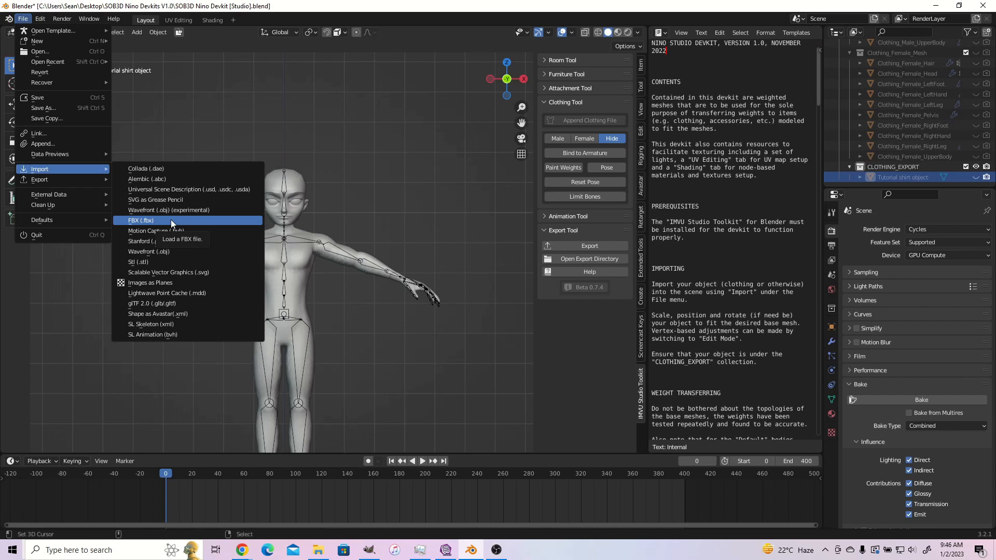
click(141, 220)
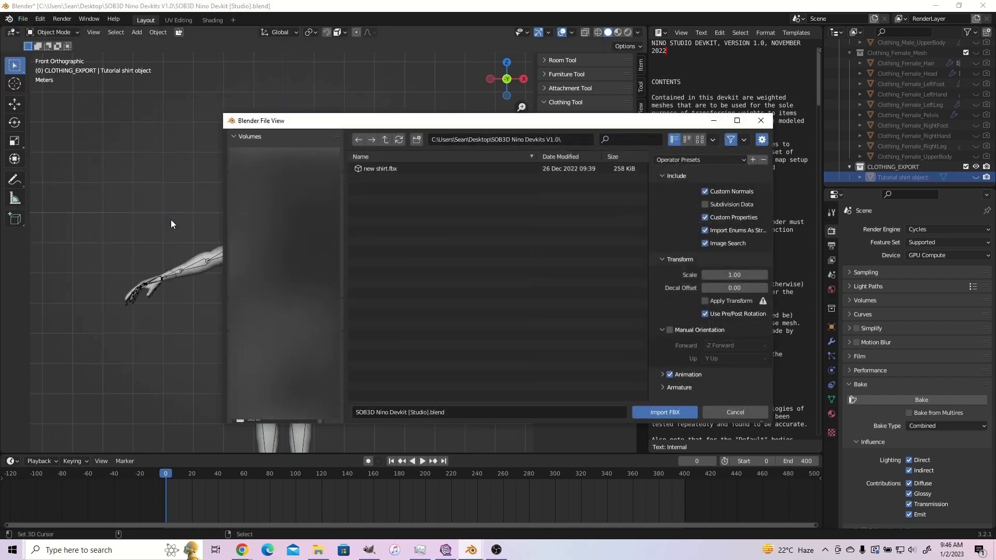
click(380, 168)
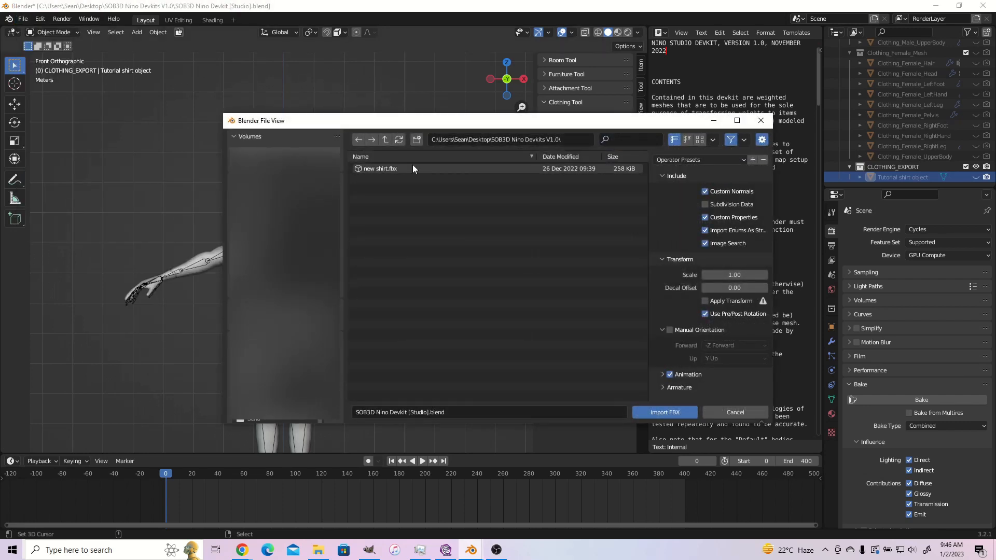
click(379, 168)
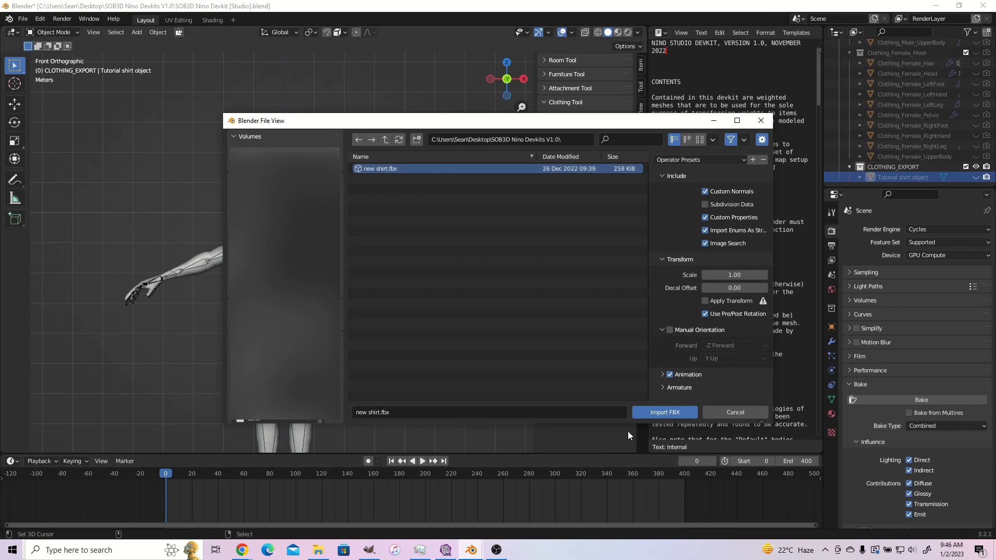
click(663, 412)
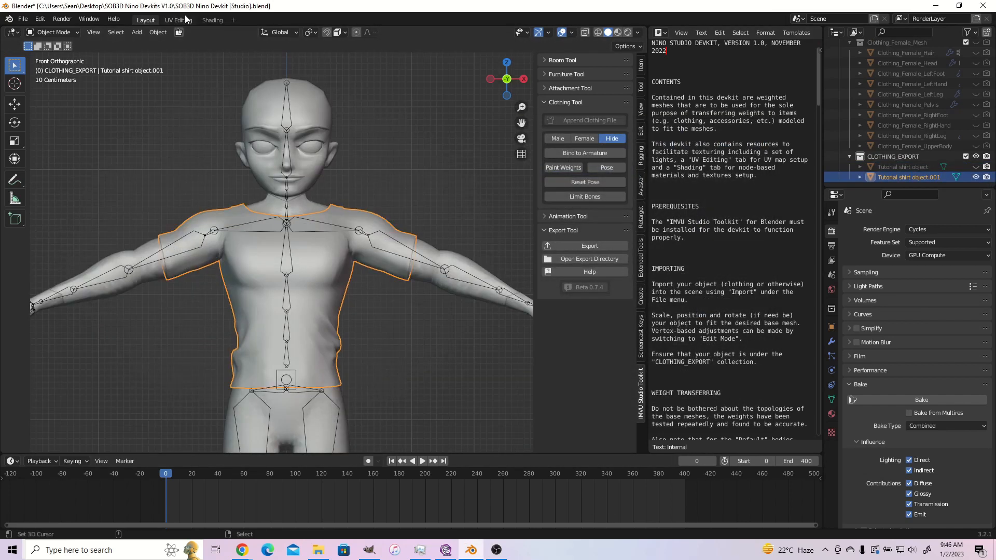
click(177, 19)
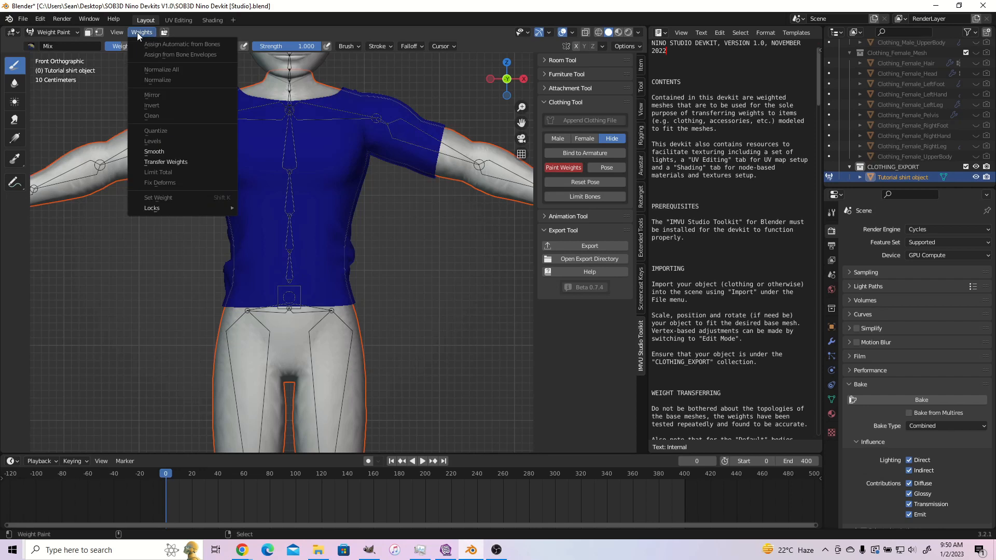
- Transfer the body's weights onto the shirt using Nearest Face Interpolated vertex mapping
click(166, 162)
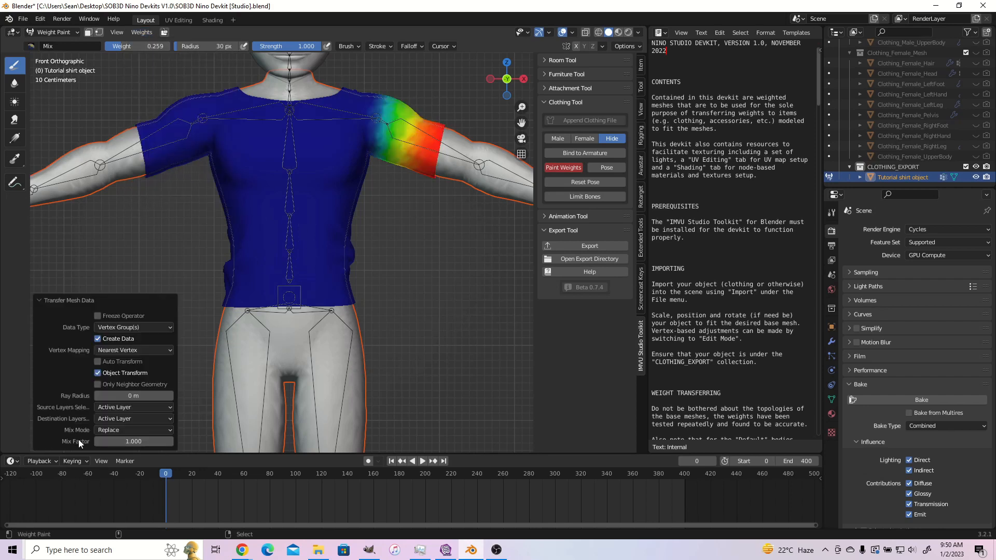
click(134, 349)
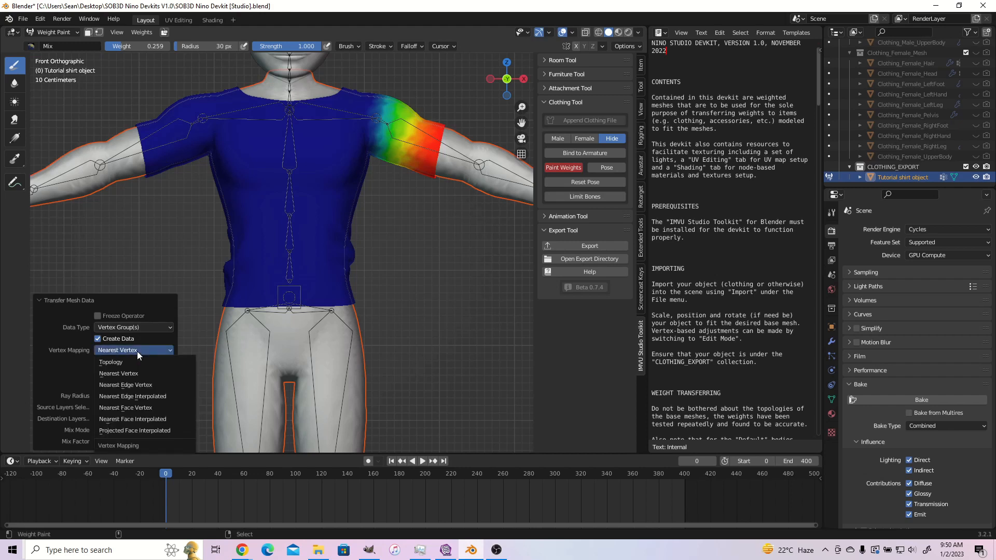
click(132, 418)
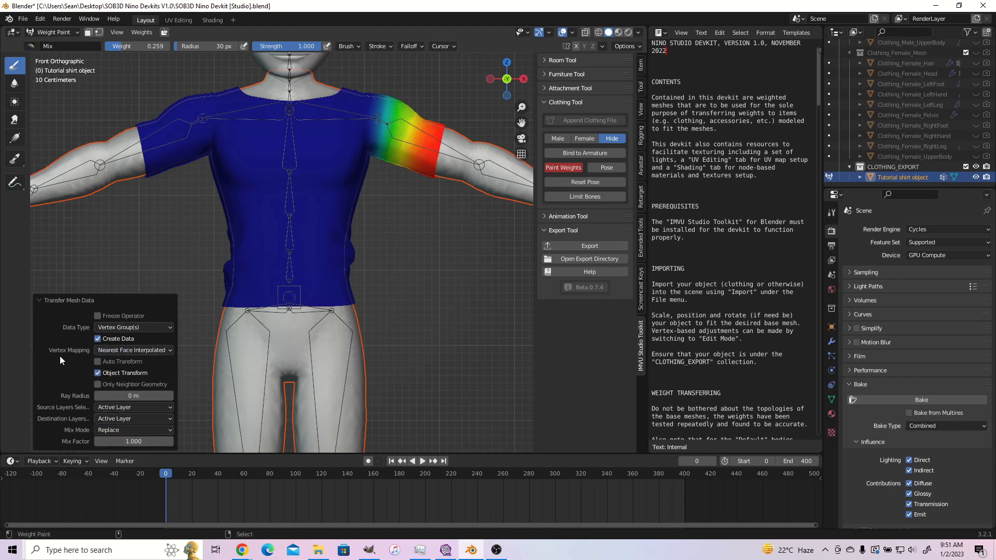
click(133, 406)
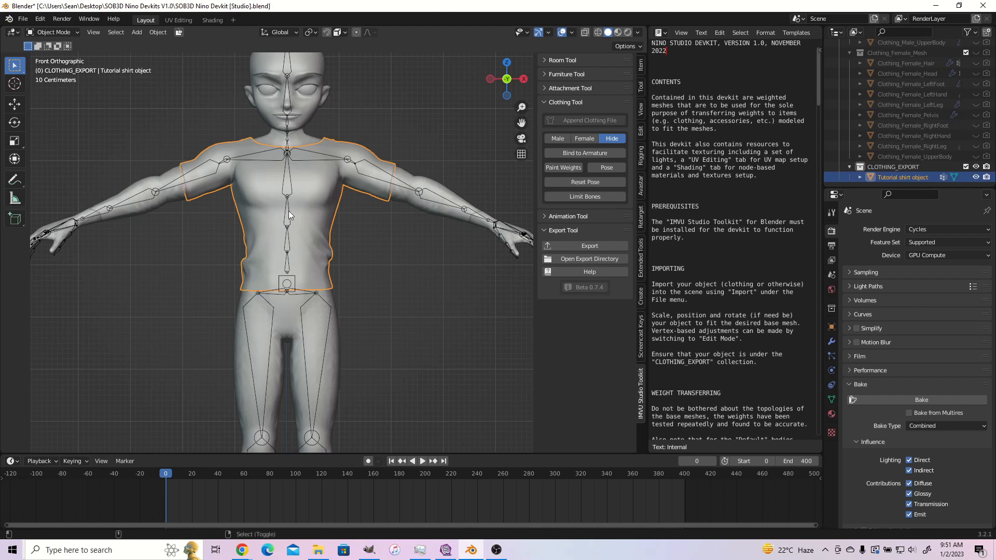
- Parent the shirt to the devkit armature with Armature Deform With Empty Groups
click(445, 235)
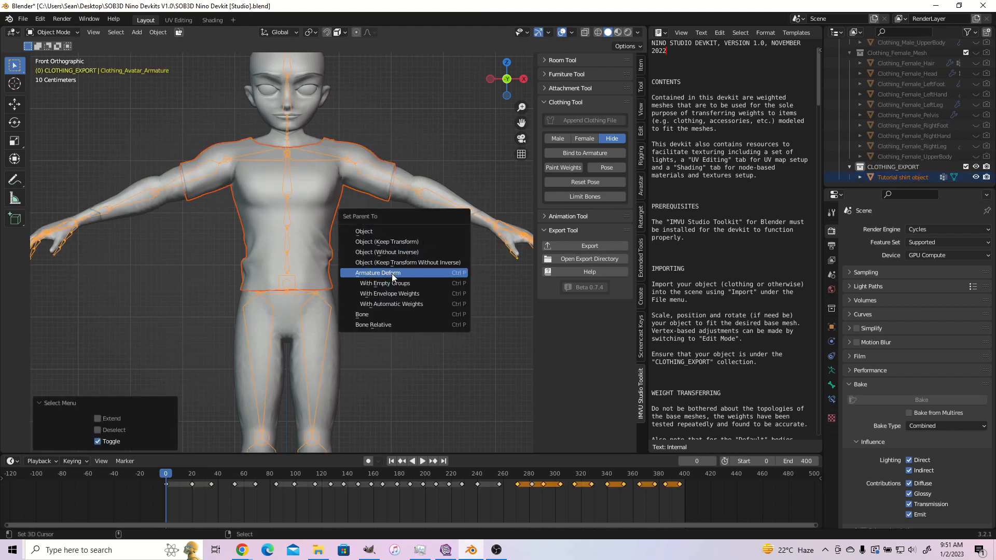
mouse_move(383, 282)
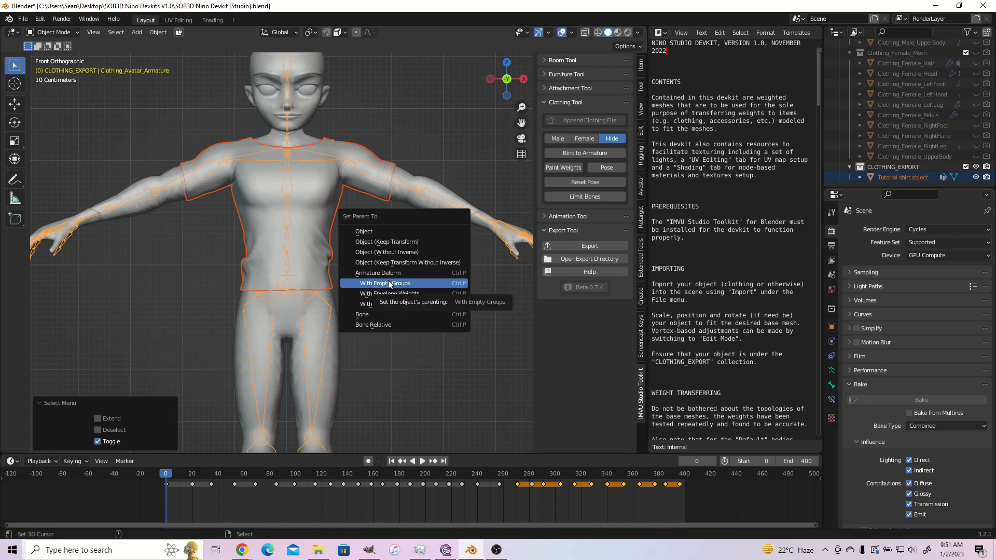
click(384, 282)
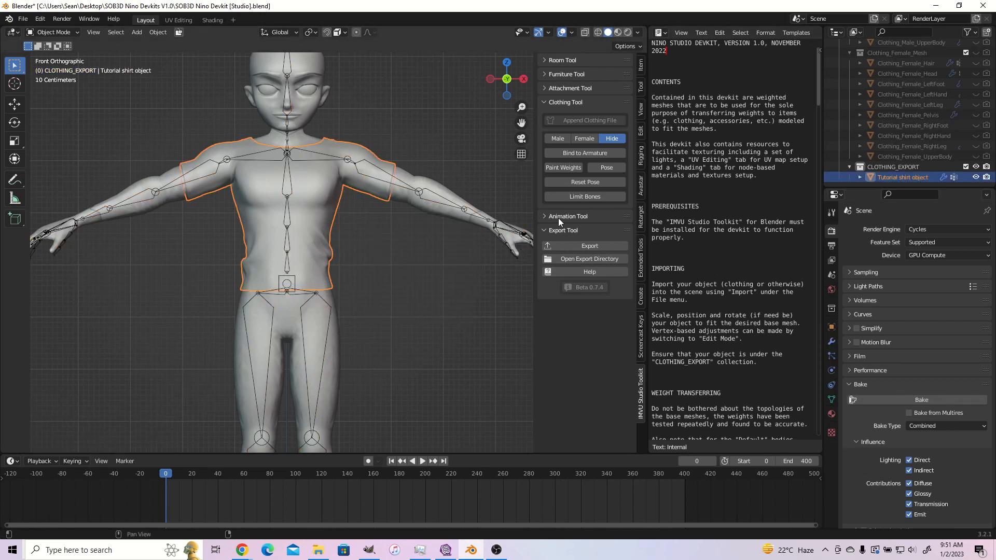
mouse_move(583, 196)
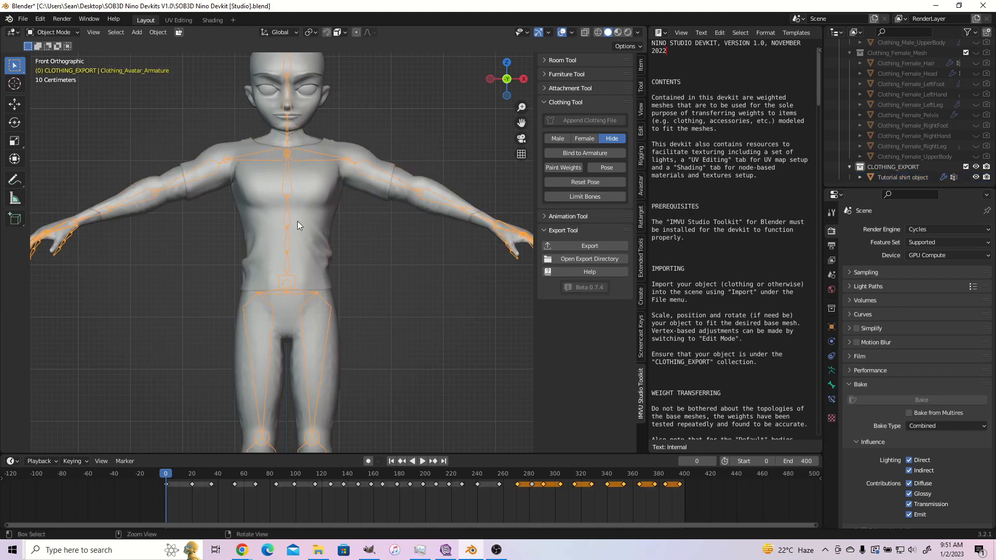
click(605, 167)
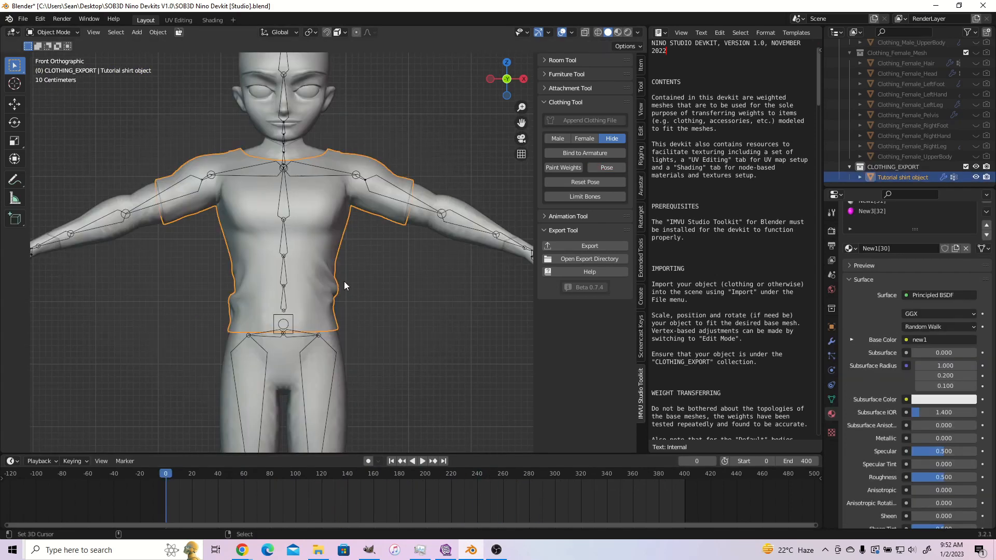
mouse_move(353, 286)
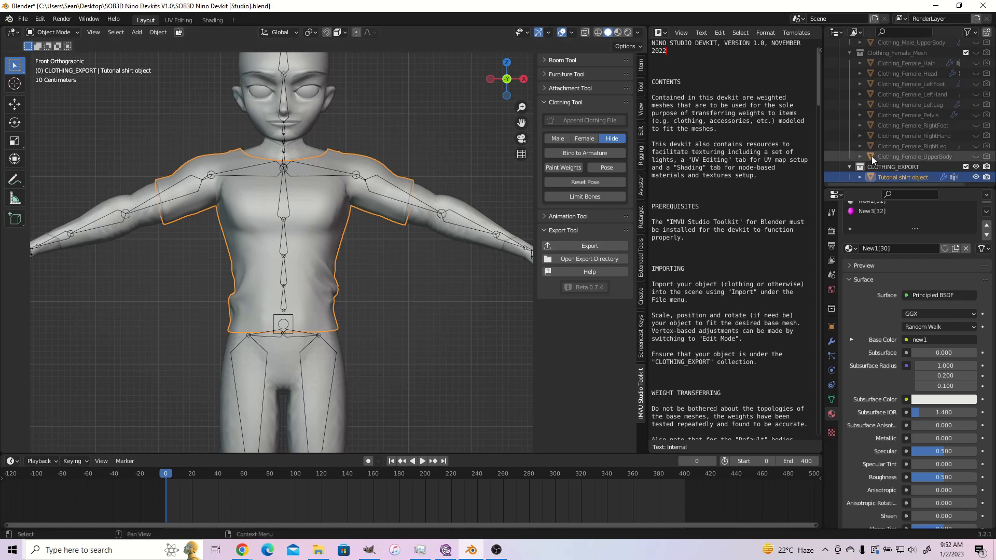
- Show the shirt's Material Properties with its New1 surface material
click(901, 178)
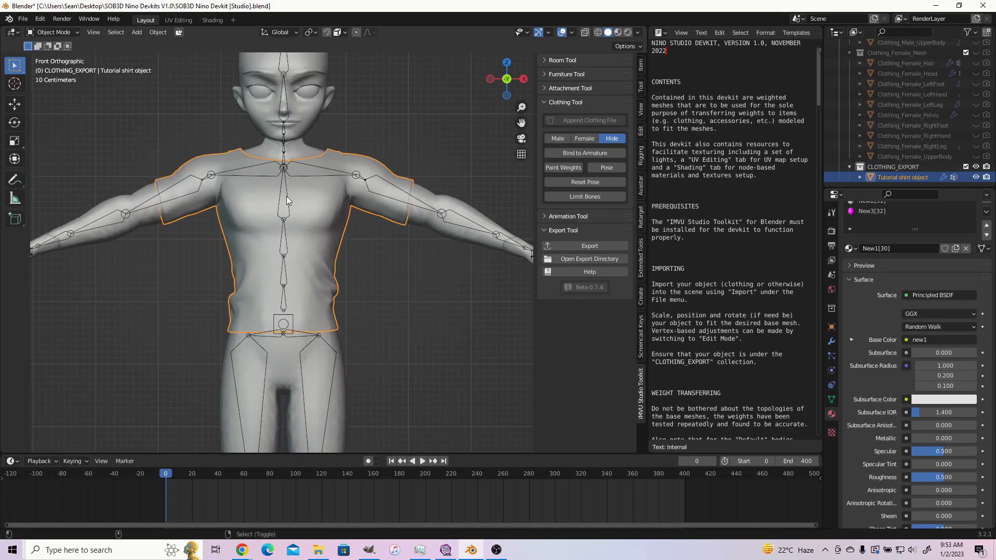
click(22, 19)
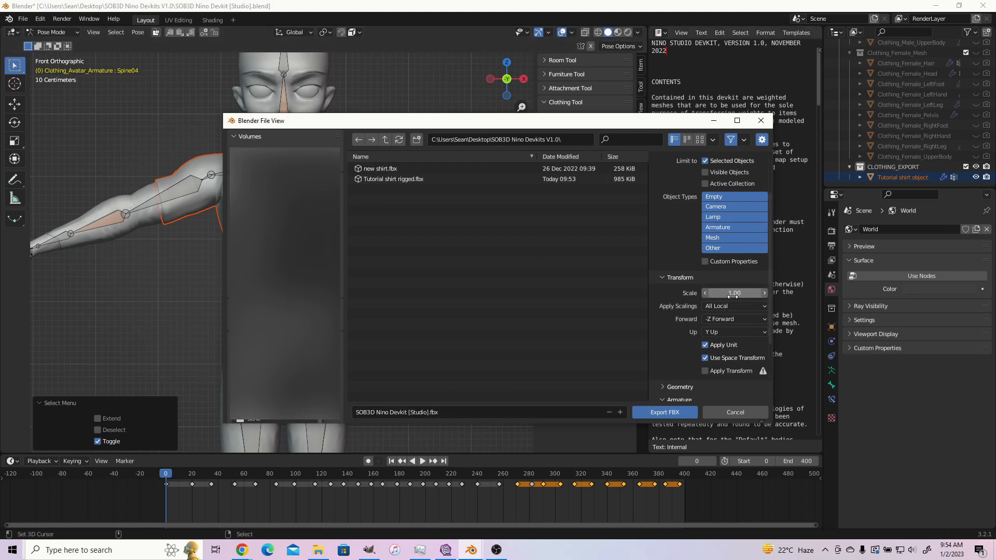
- Name the FBX export 'tutorial shirt rigged 2' in the devkit folder
text(tuto)
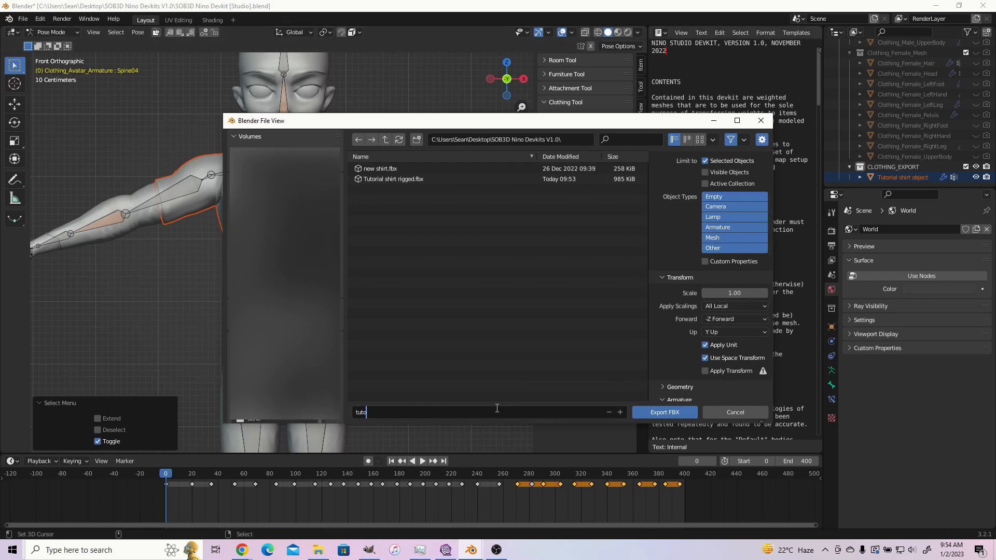
text(tutorial shirt rigged 2)
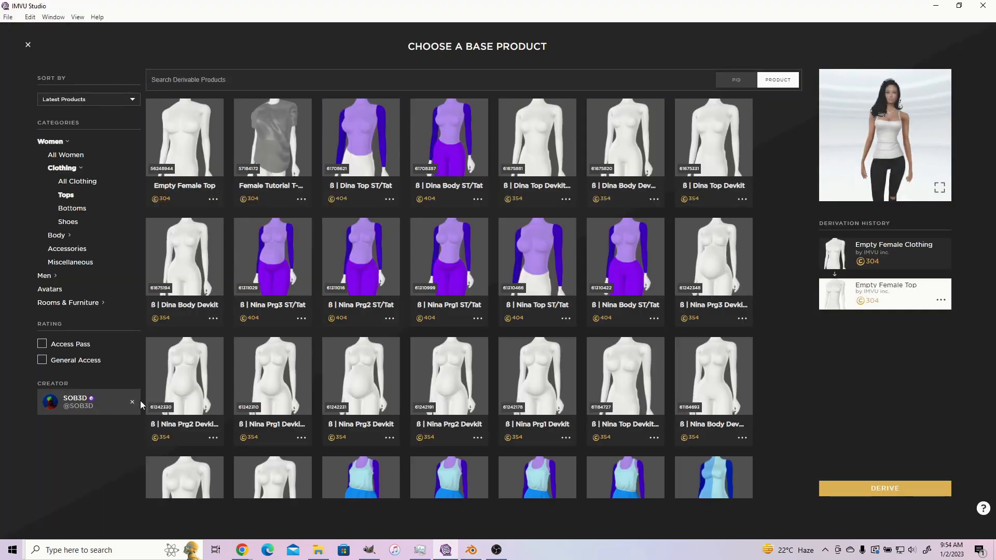
- Derive a new product from the Nino Top Devkit base
click(45, 276)
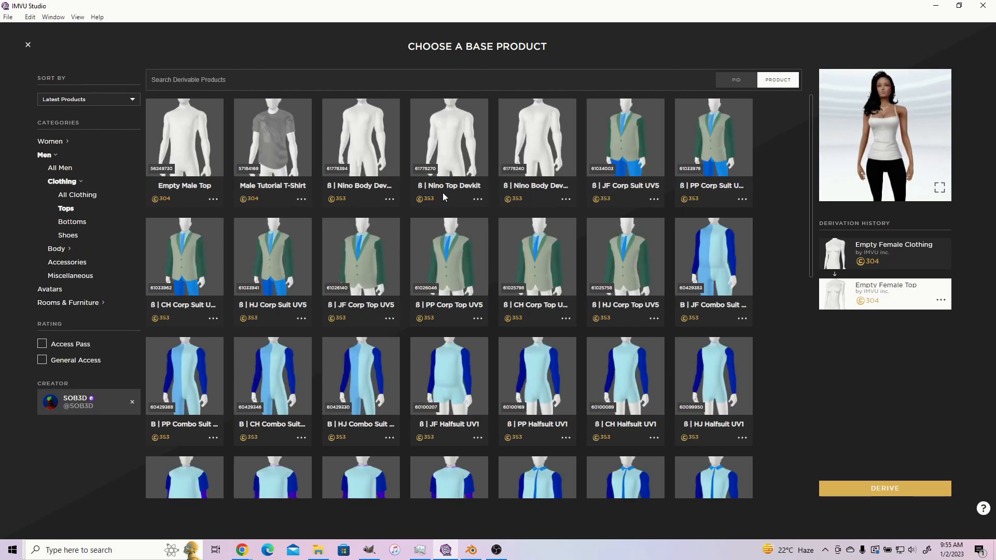
click(448, 136)
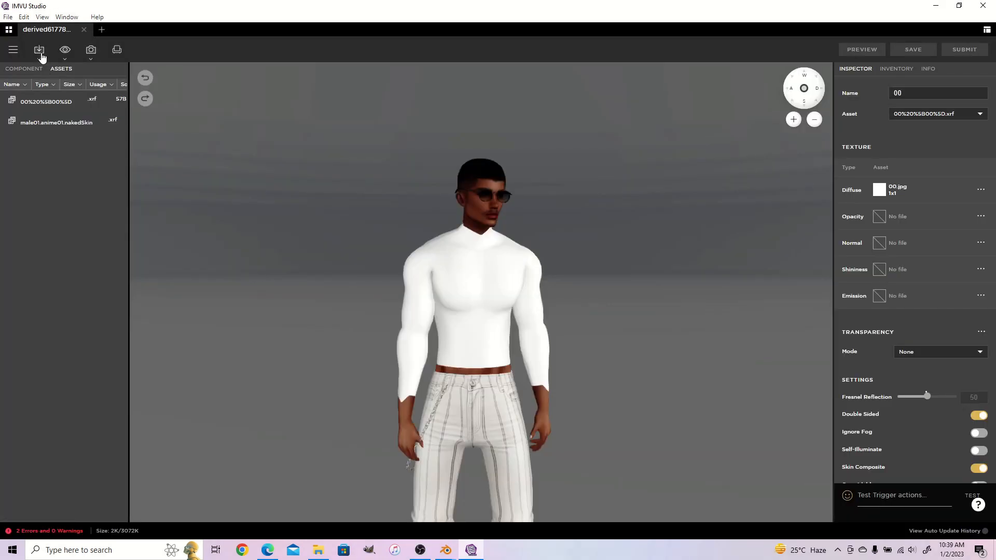
- Start an FBX import of 'tutorial shirt rigged 2.fbx' into the derived product
click(39, 49)
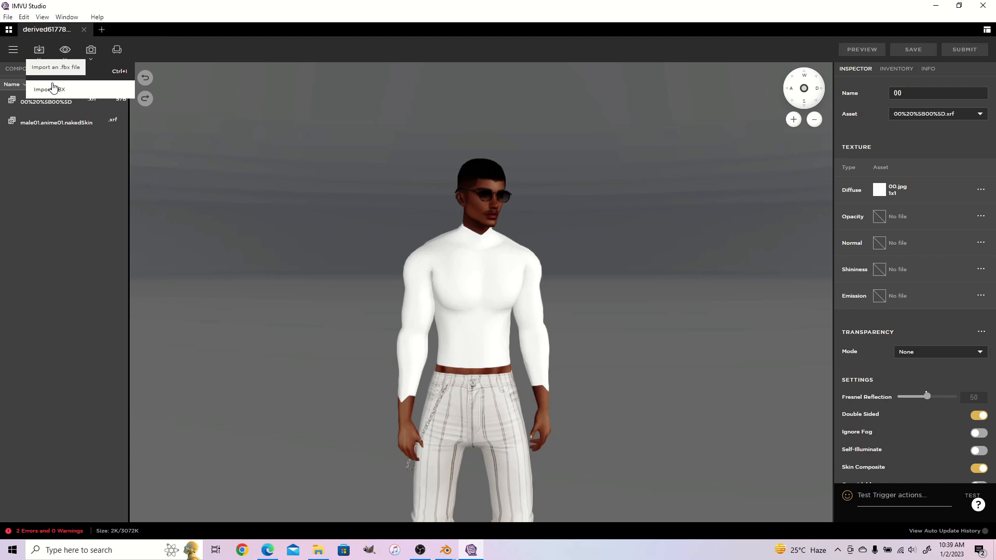
click(50, 90)
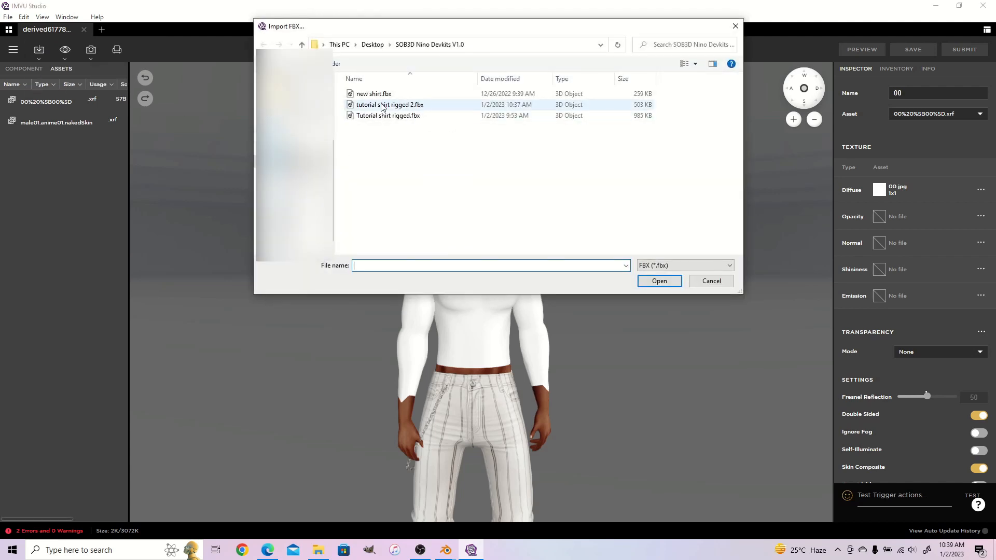
click(390, 103)
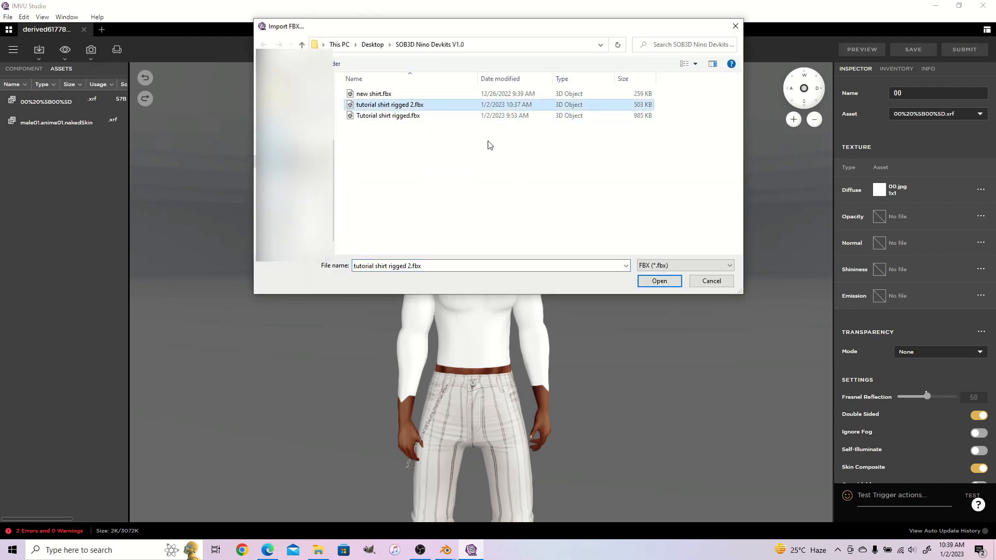
click(659, 281)
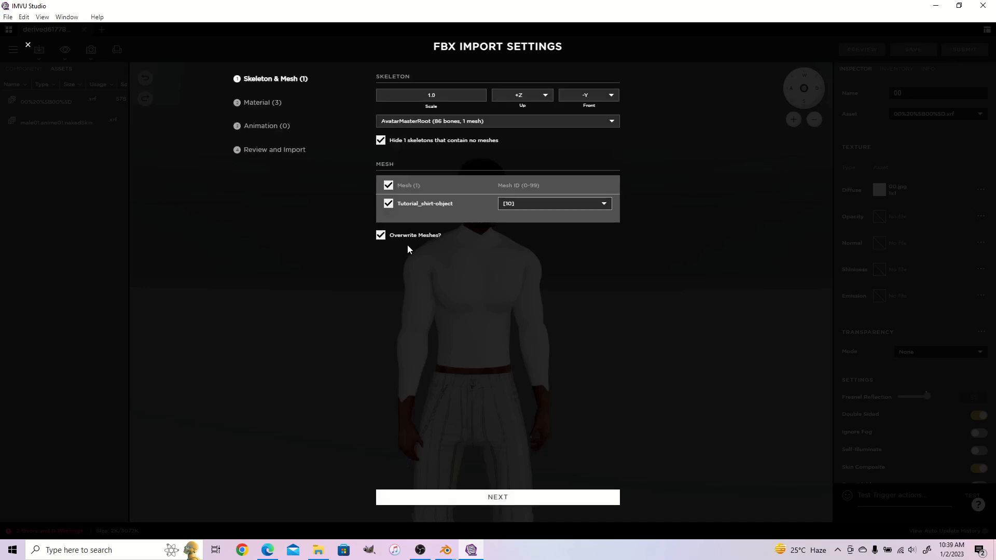
mouse_move(346, 134)
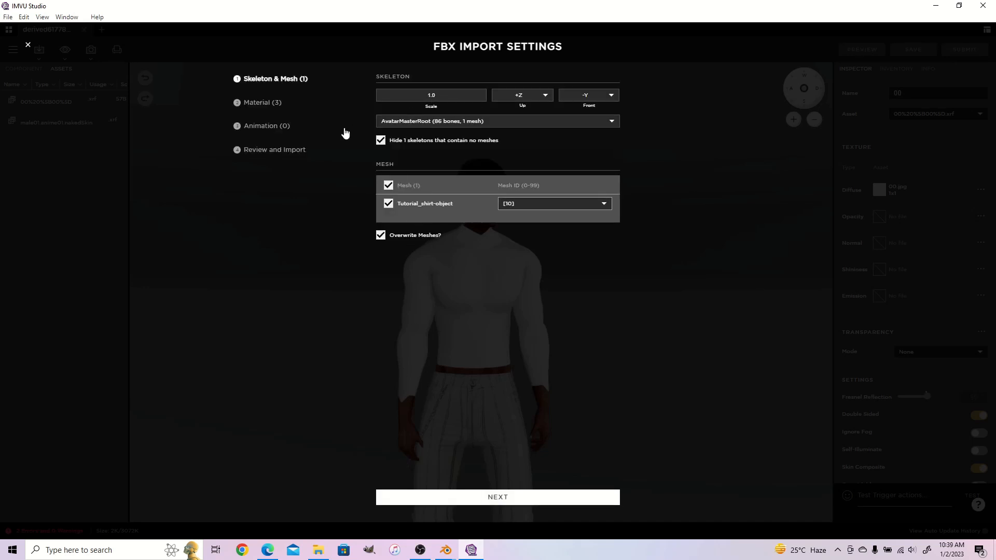
- Assign mesh ID 70 to Tutorial_shirt-object and continue to the material step
click(553, 203)
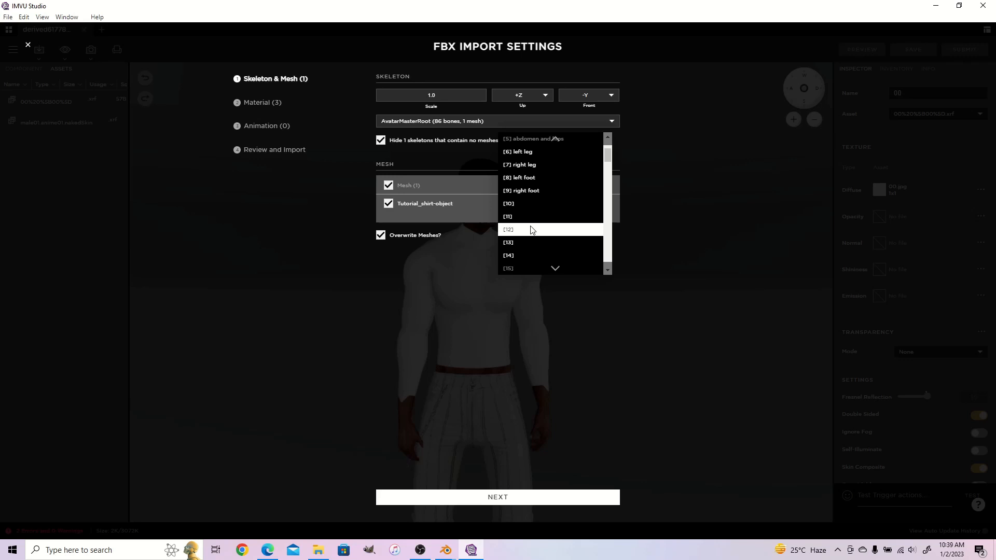
scroll(down, 3)
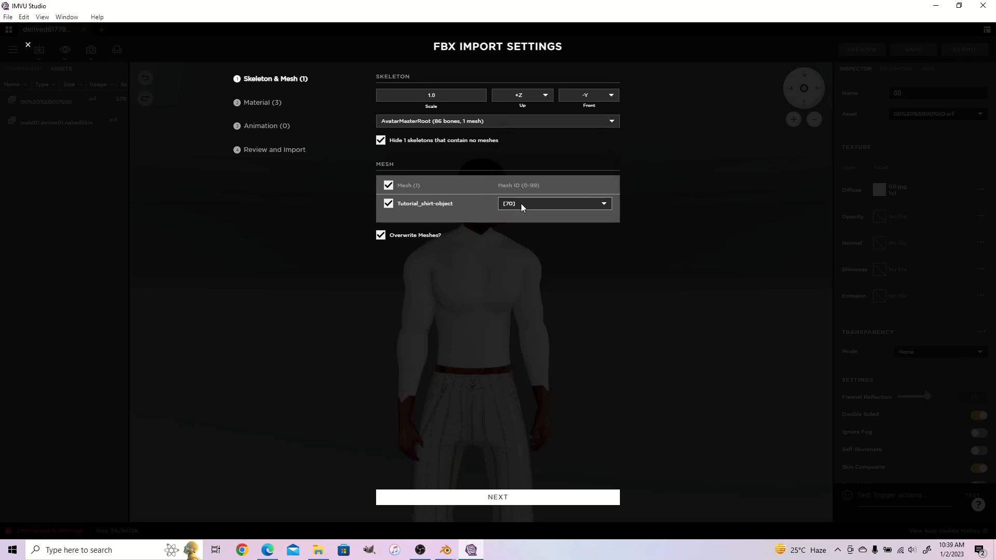
click(497, 497)
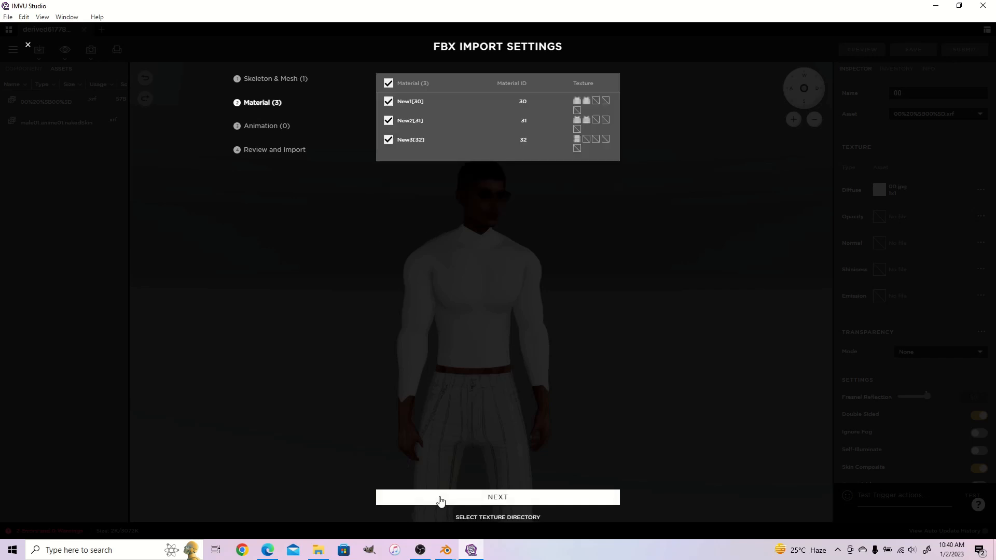
mouse_move(499, 306)
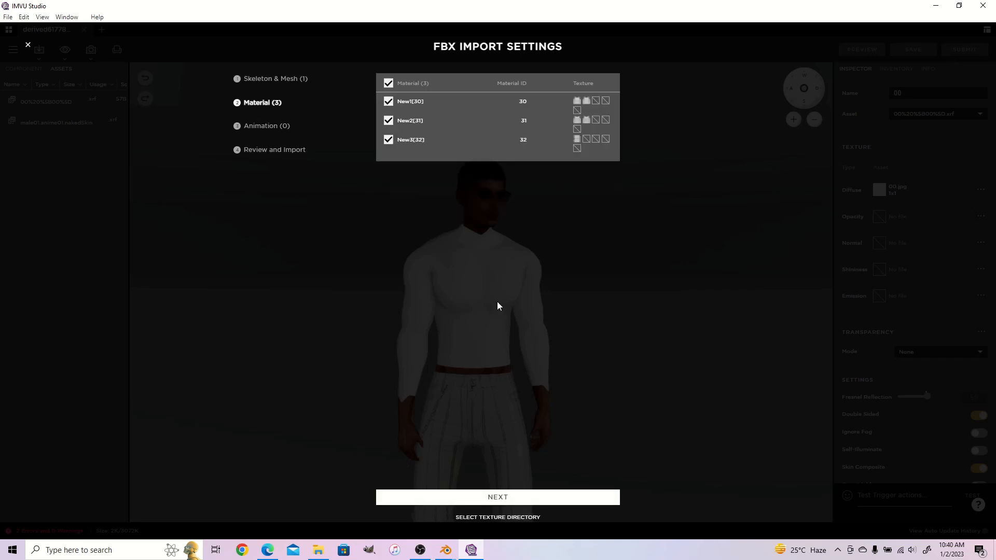
mouse_move(434, 320)
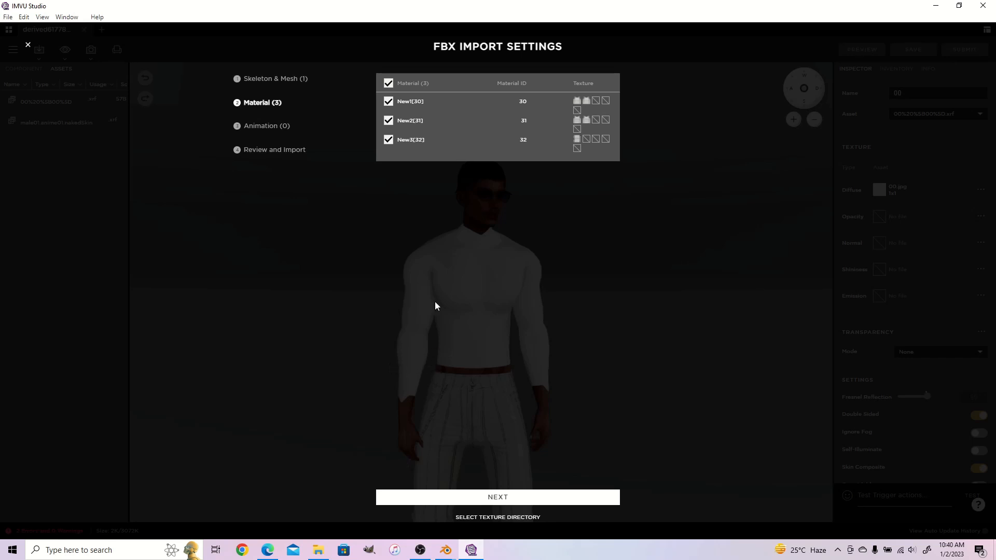
mouse_move(405, 218)
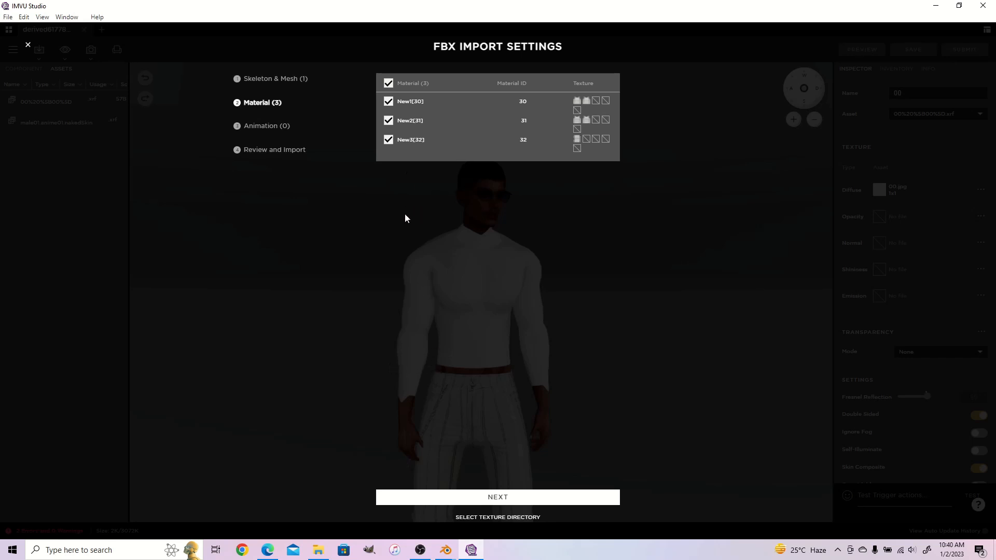
mouse_move(326, 197)
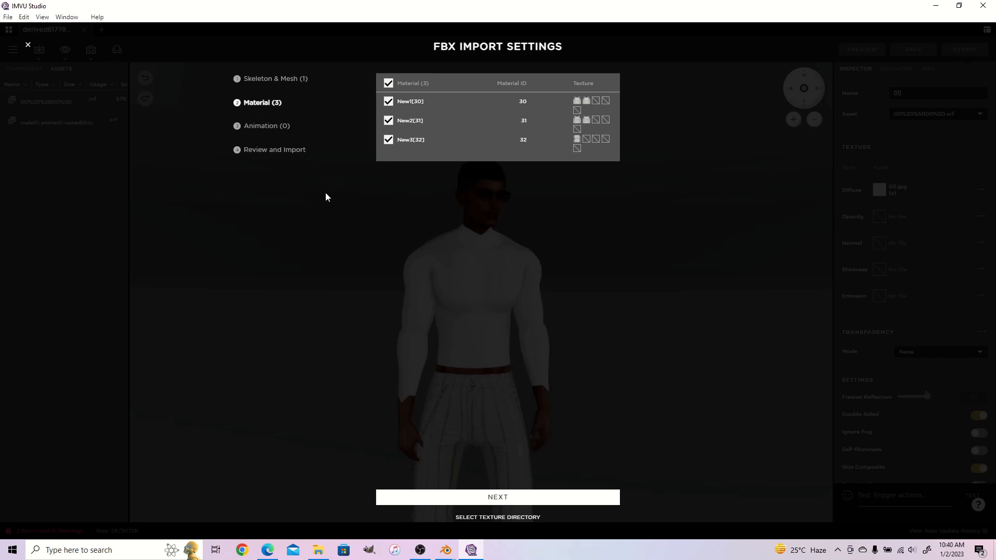
mouse_move(445, 180)
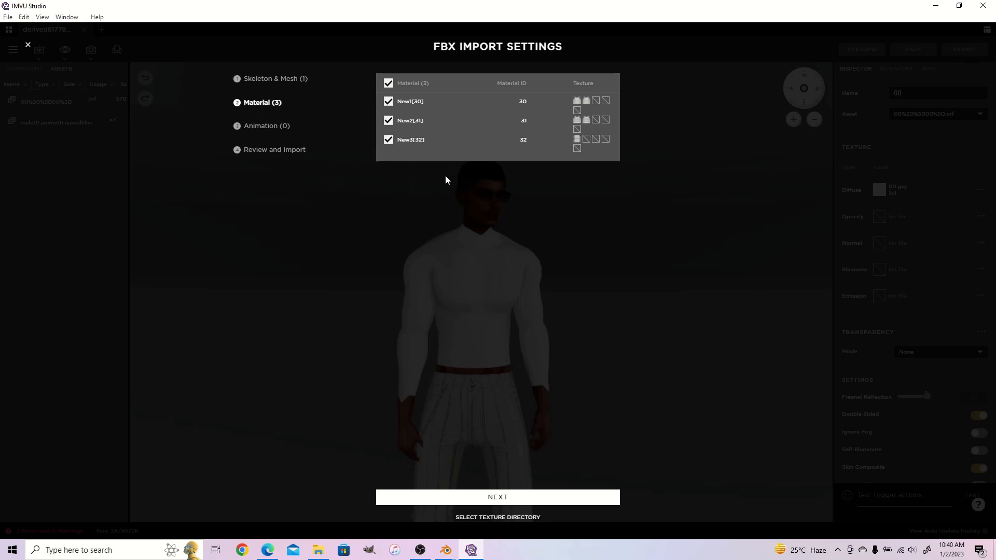
mouse_move(485, 155)
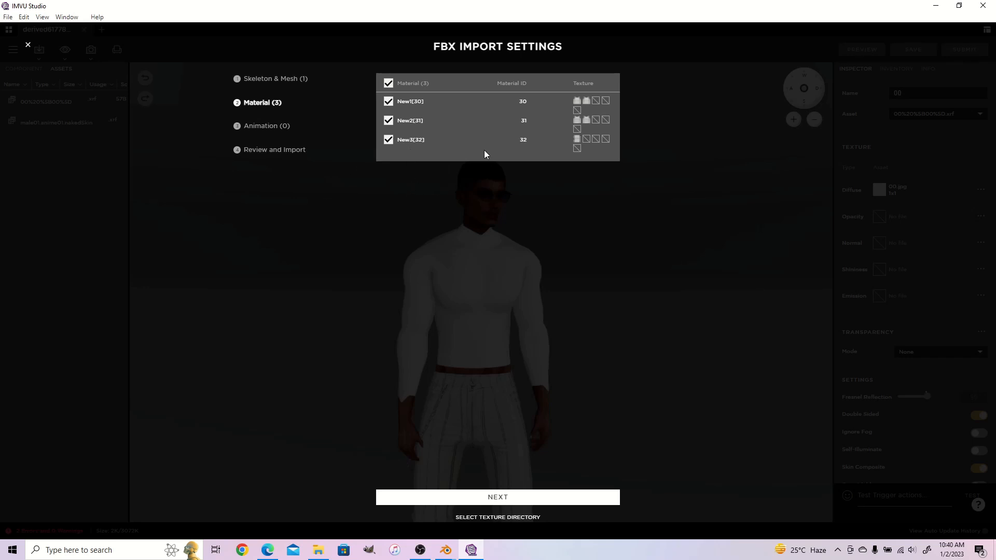
- Keep the three shirt materials checked and continue to Review and Import
click(497, 497)
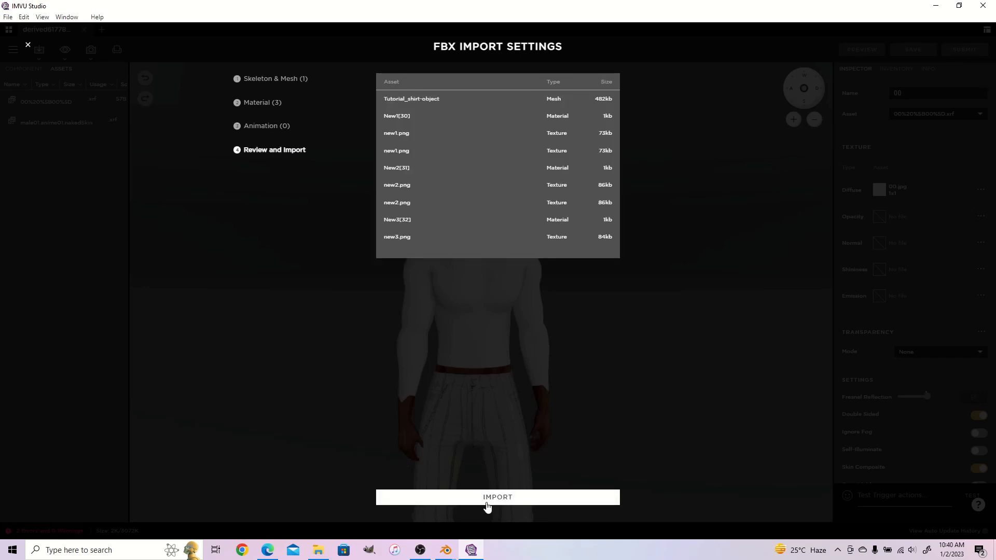
- Import the shirt and unassign the opacity textures from New1[30] and New2[31]
click(497, 497)
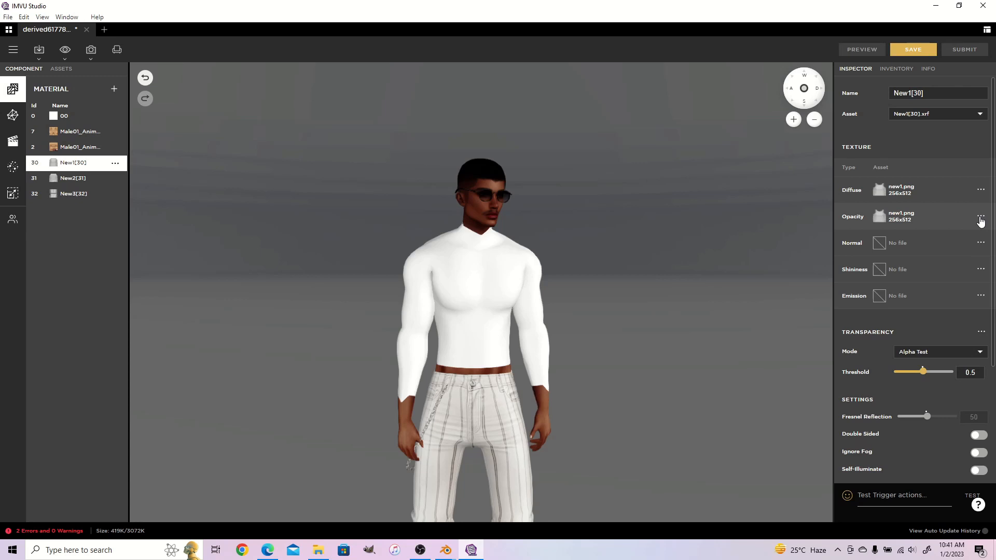
click(981, 216)
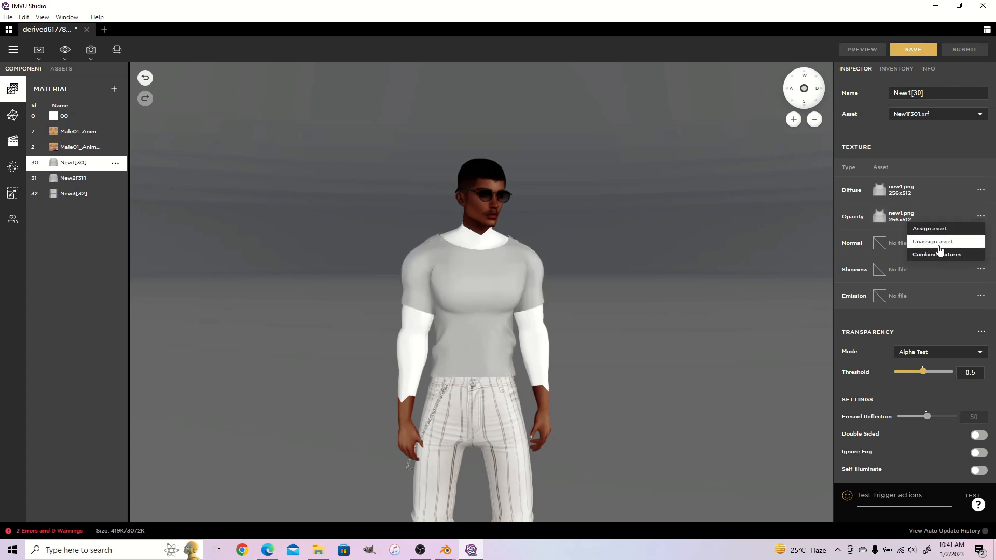
click(73, 177)
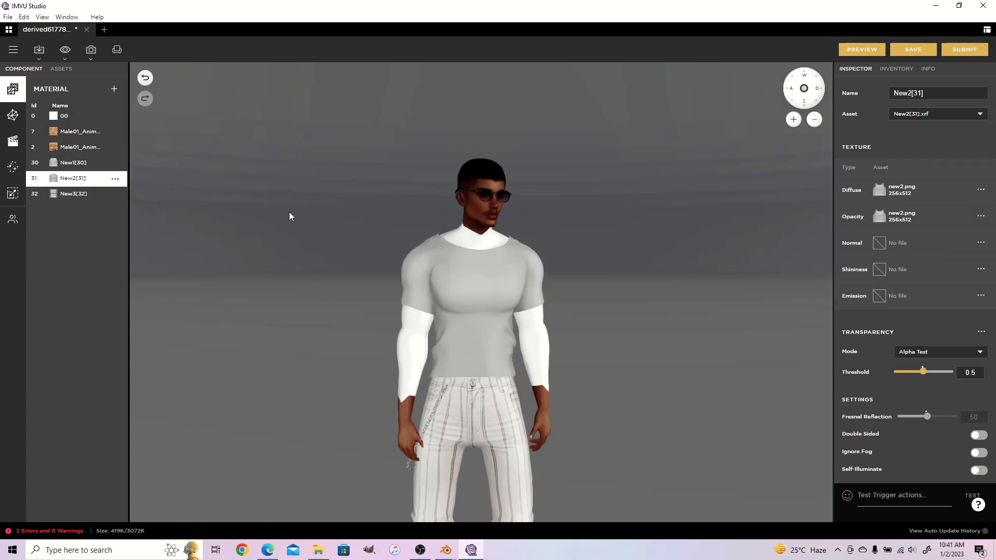
click(980, 216)
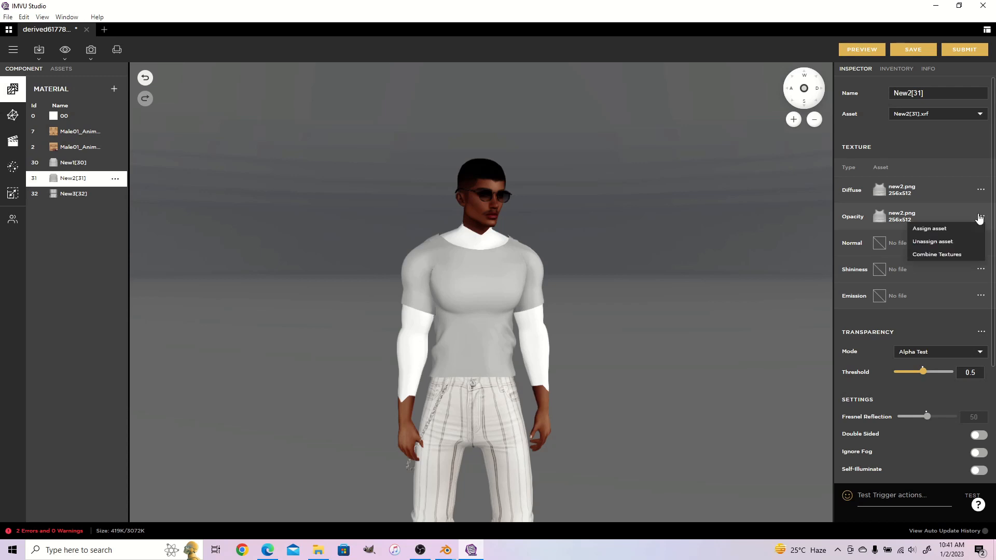
click(929, 228)
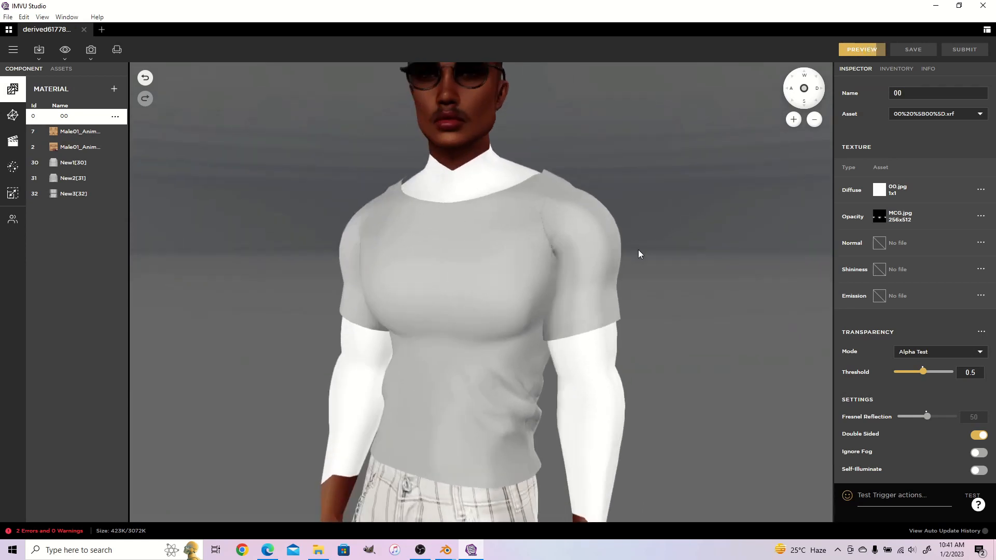
click(72, 162)
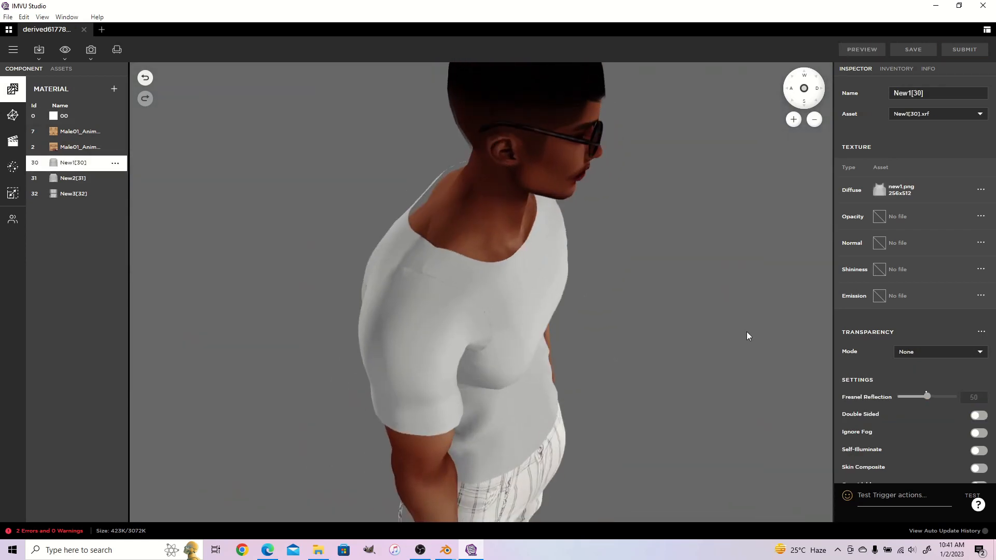
- Enable Double Sided on New2[31], then select New3[32]
click(73, 177)
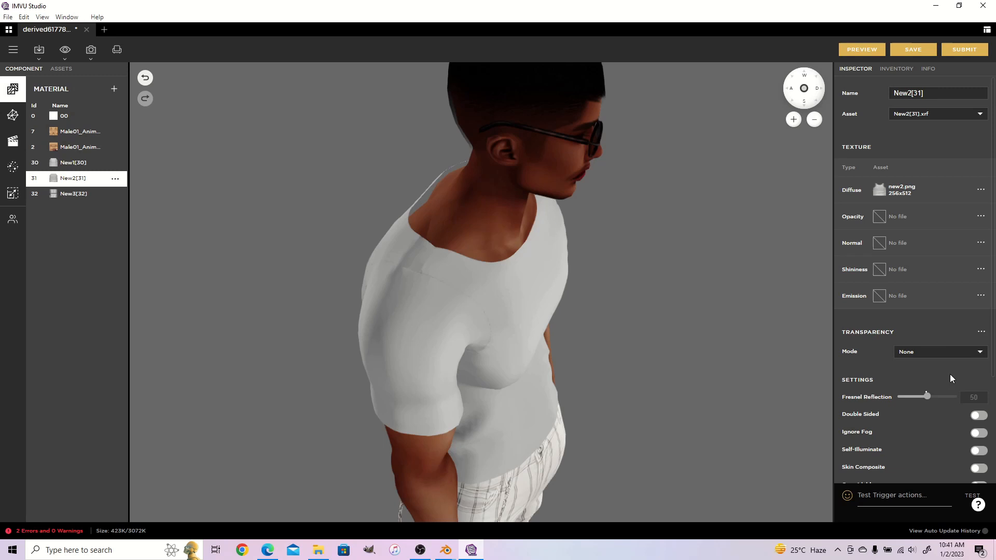
click(977, 413)
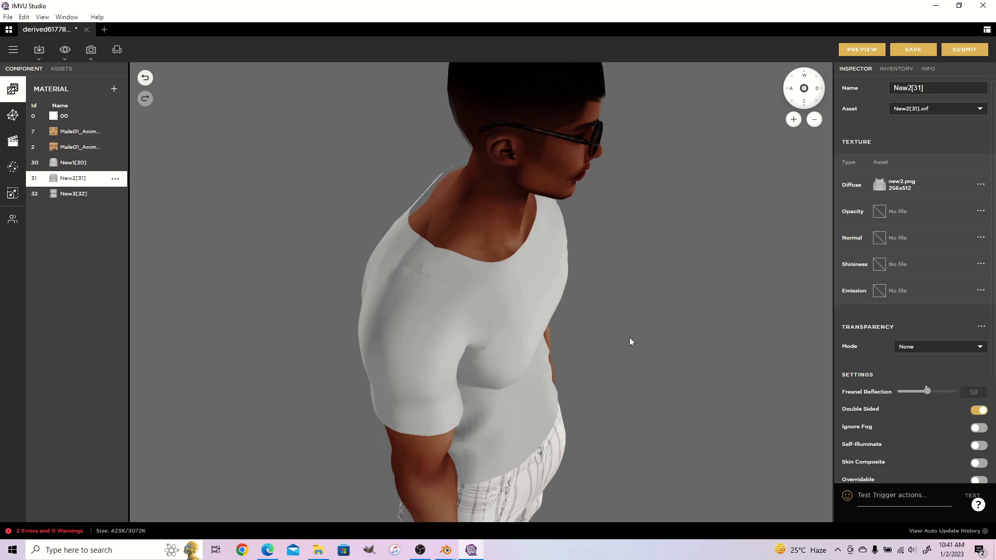
click(73, 193)
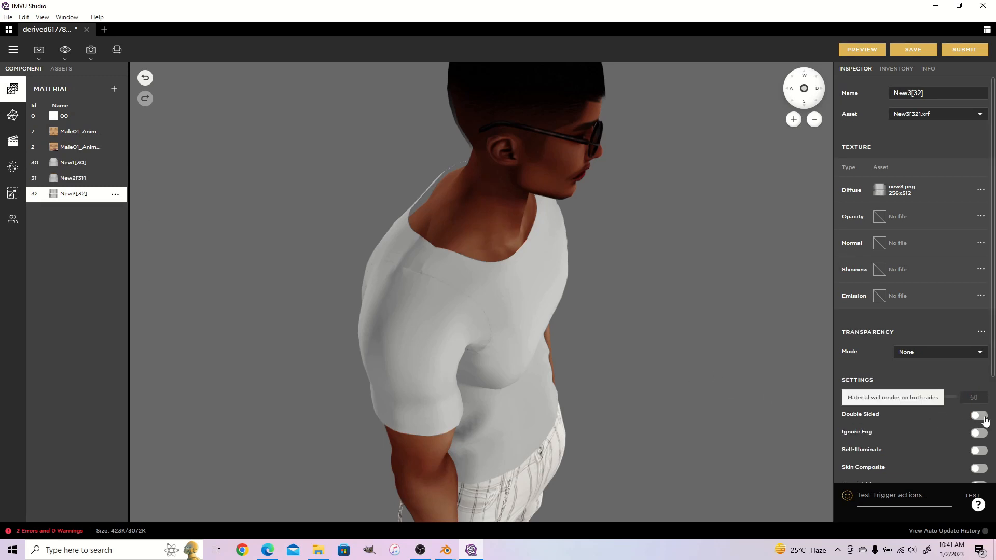